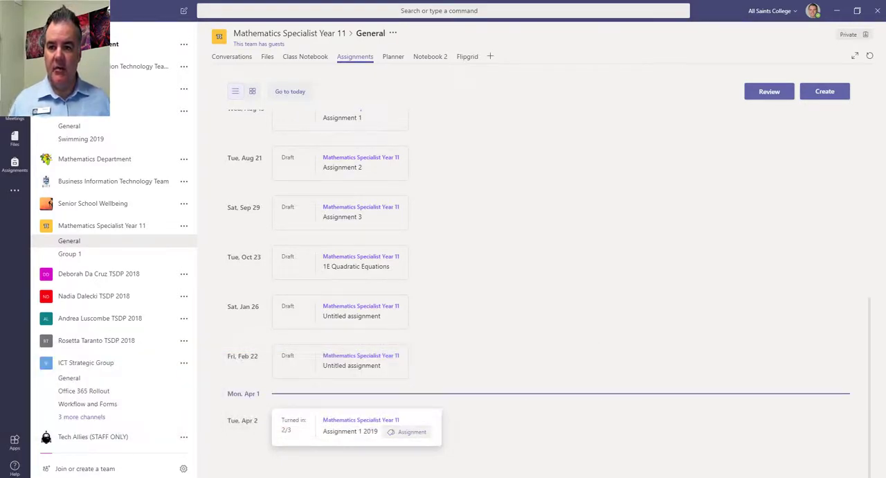
Open the Create menu on the Assignments tab to reveal the new quiz option
left_click(824, 90)
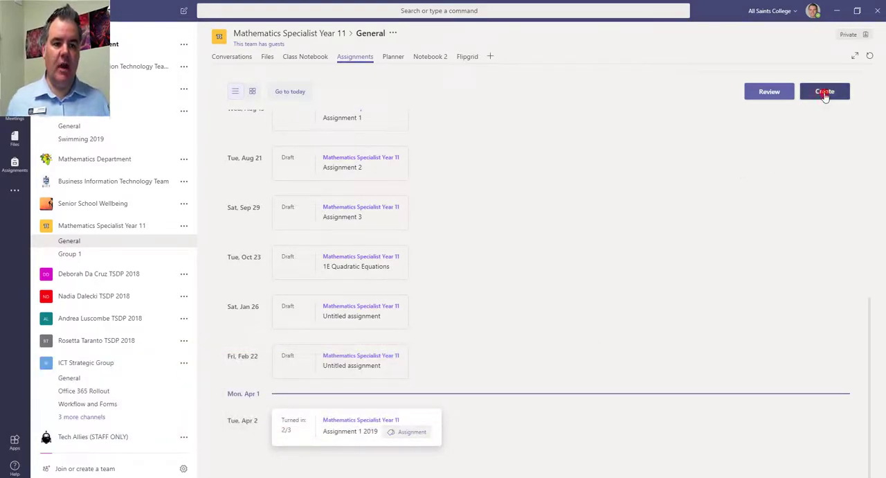
left_click(824, 90)
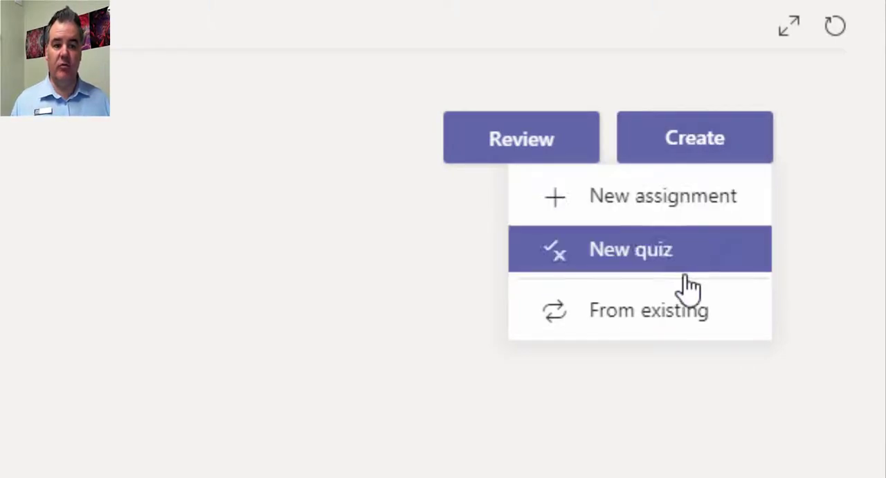
mouse_move(626, 280)
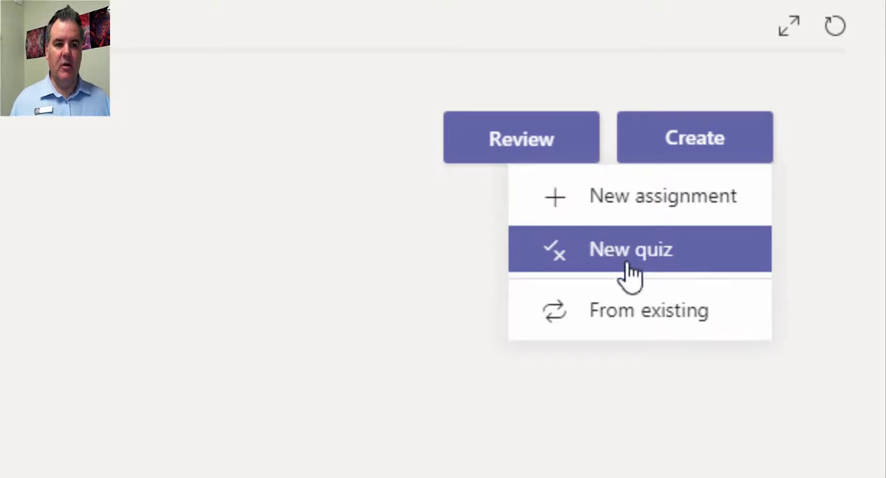
Start a new quiz and pick the 1E Quadratic Equations form from the Forms list
left_click(630, 249)
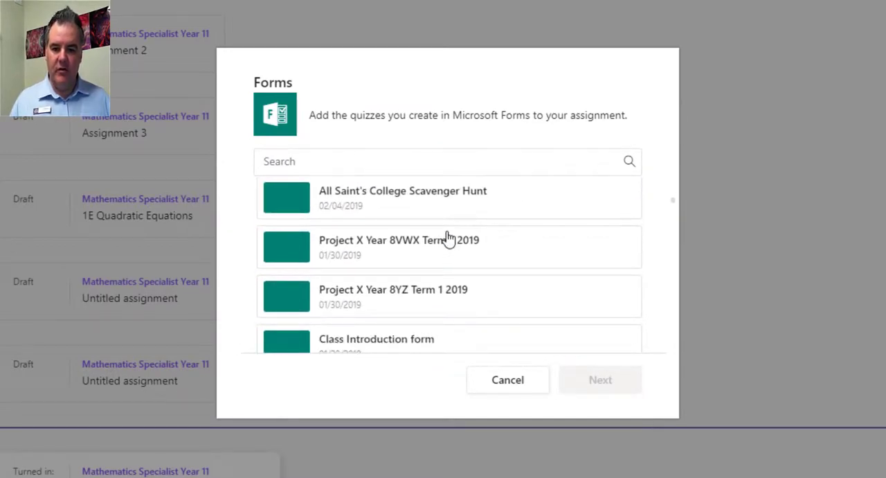
scroll("down", 3)
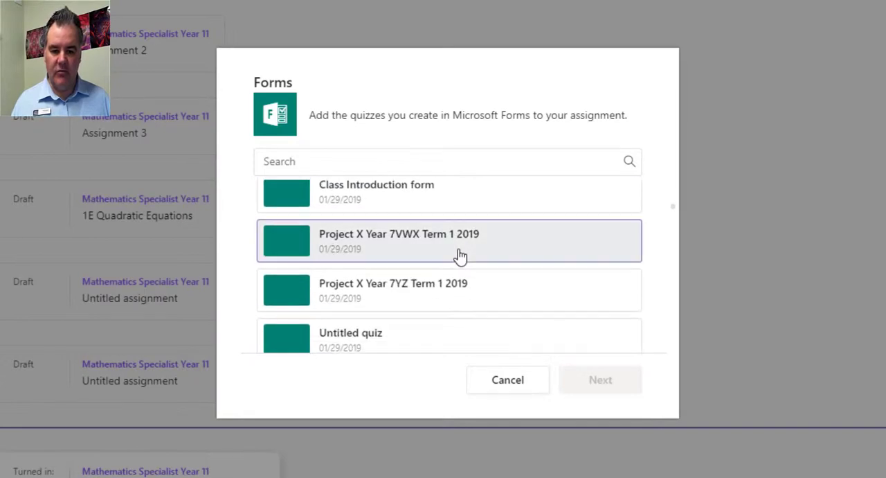
scroll("down", 3)
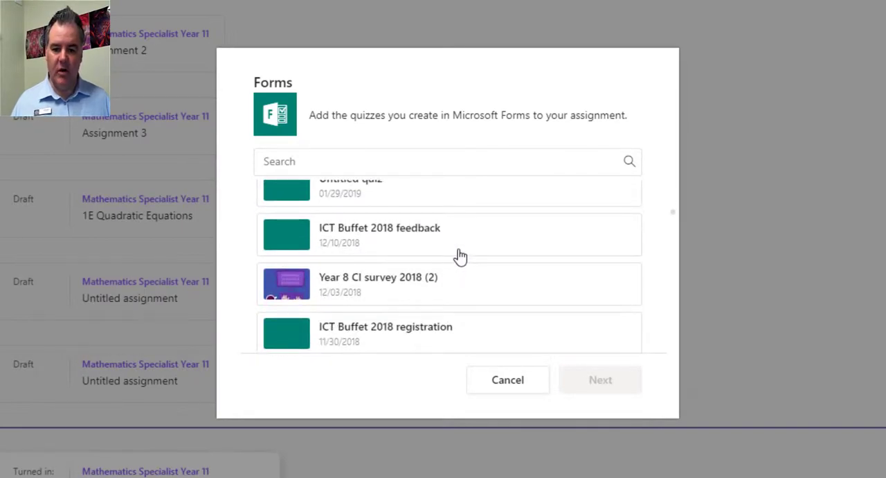
scroll("down", 3)
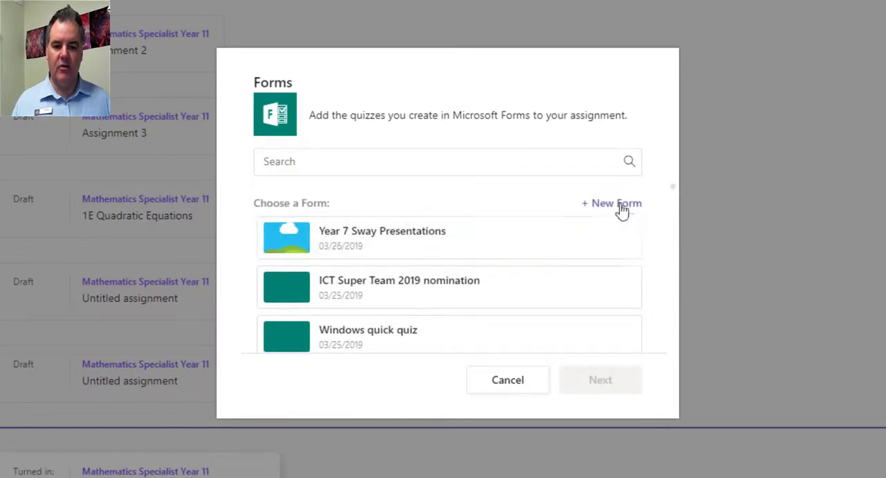
left_click(455, 277)
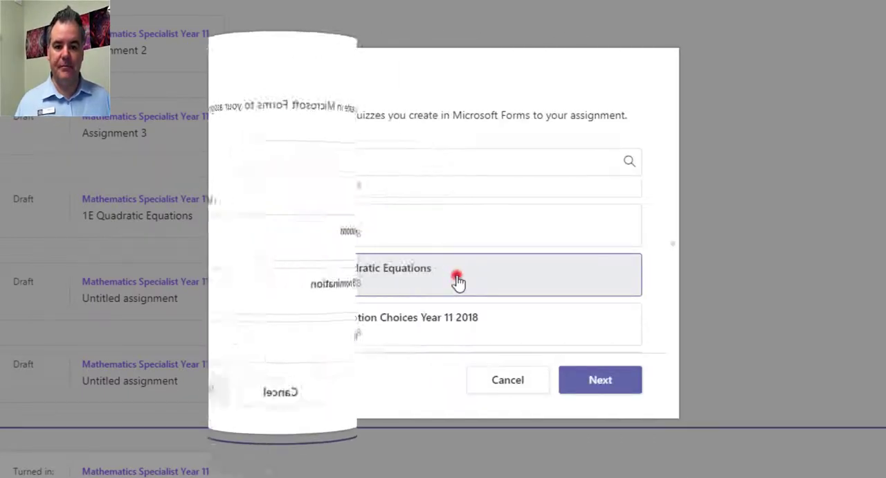
left_click(600, 380)
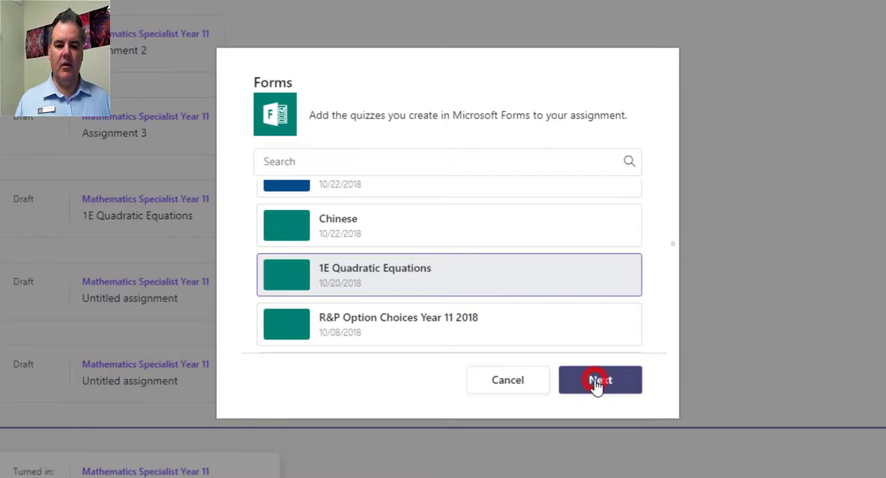
Attach the 1E Quadratic Equations form, keep the title, and tag the assignment as Quiz
left_click(599, 379)
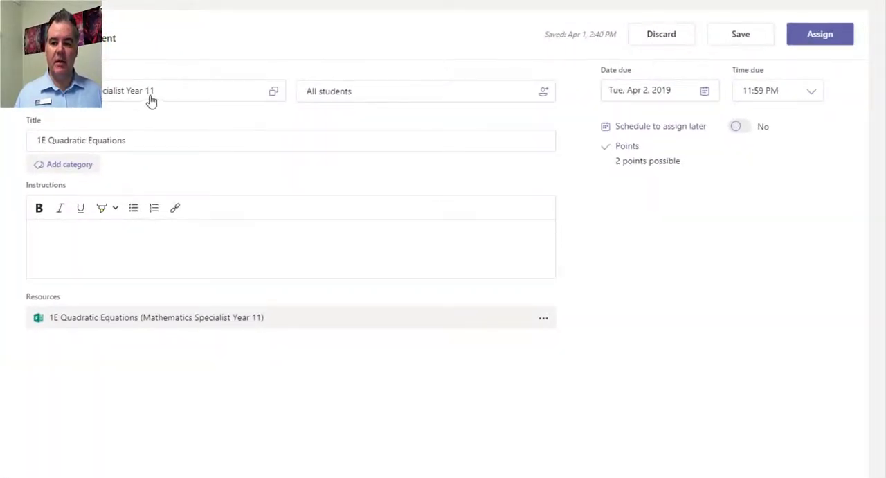
triple_click(81, 140)
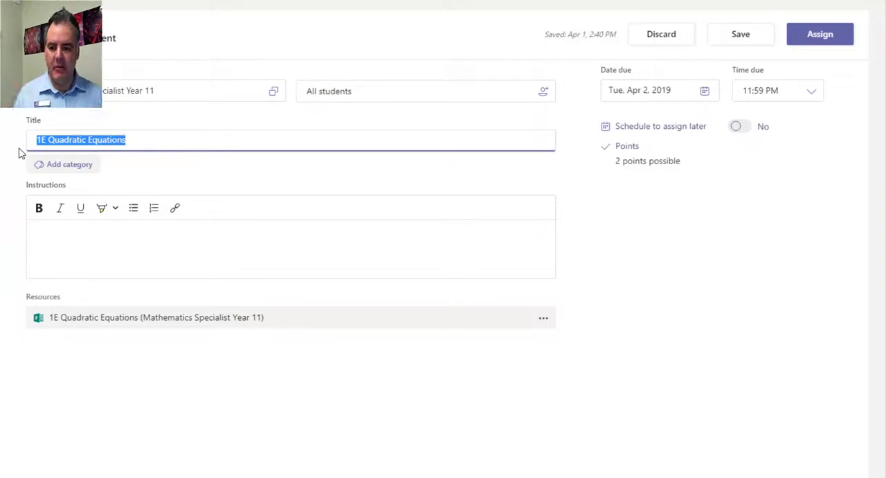
mouse_move(70, 164)
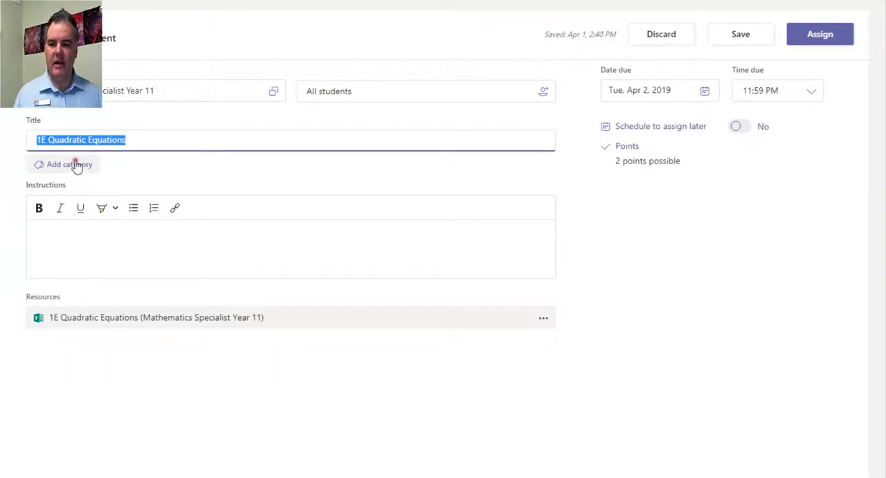
left_click(68, 164)
type("Quiz")
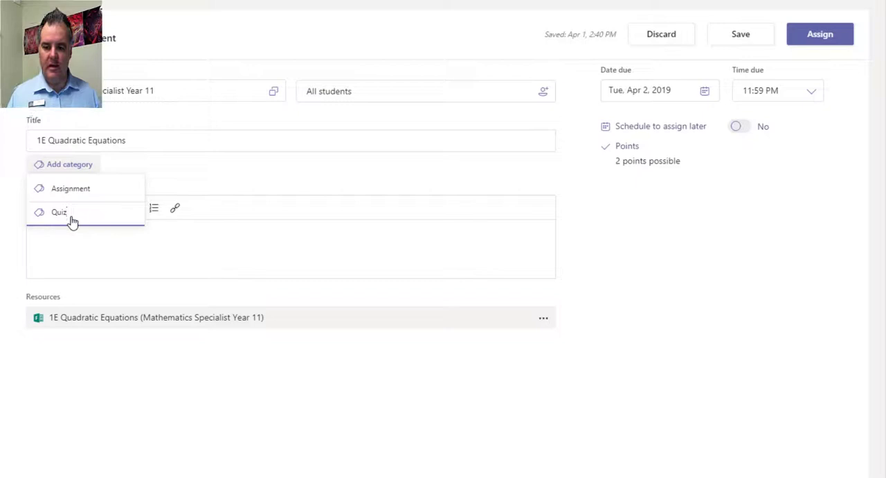
left_click(58, 211)
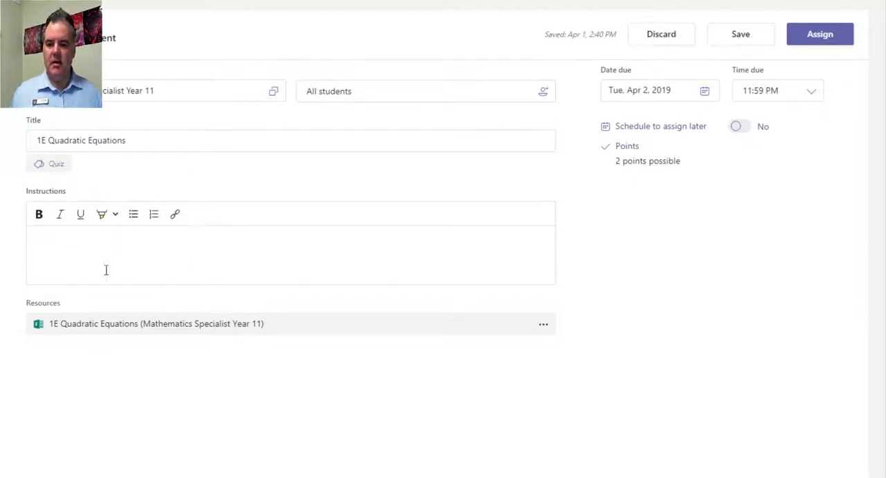
left_click(104, 252)
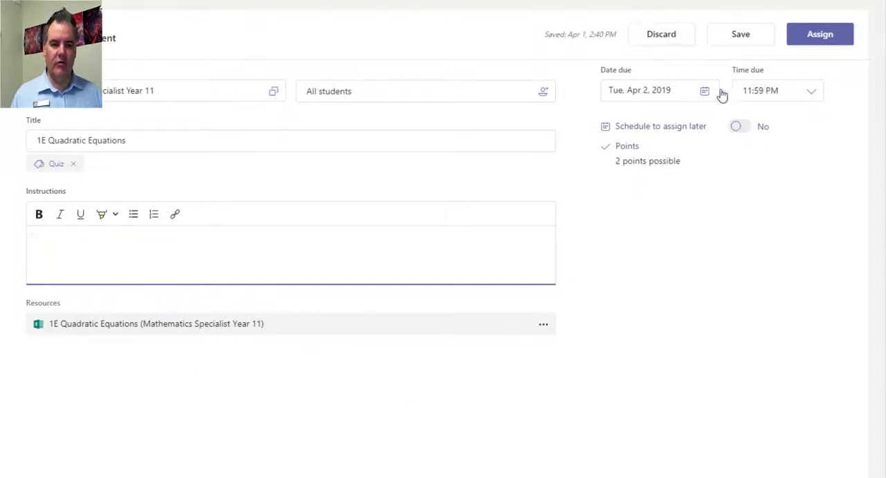
Set the due time to 7:00 PM and leave scheduling turned off
left_click(809, 90)
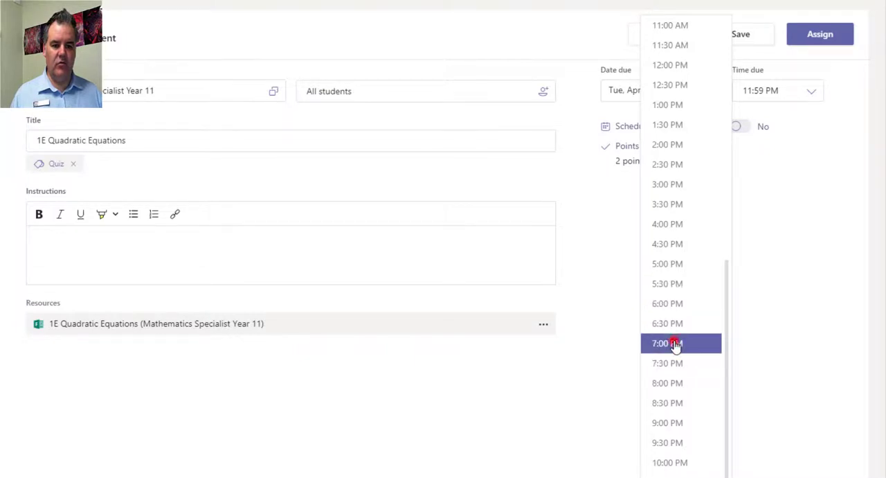
left_click(675, 342)
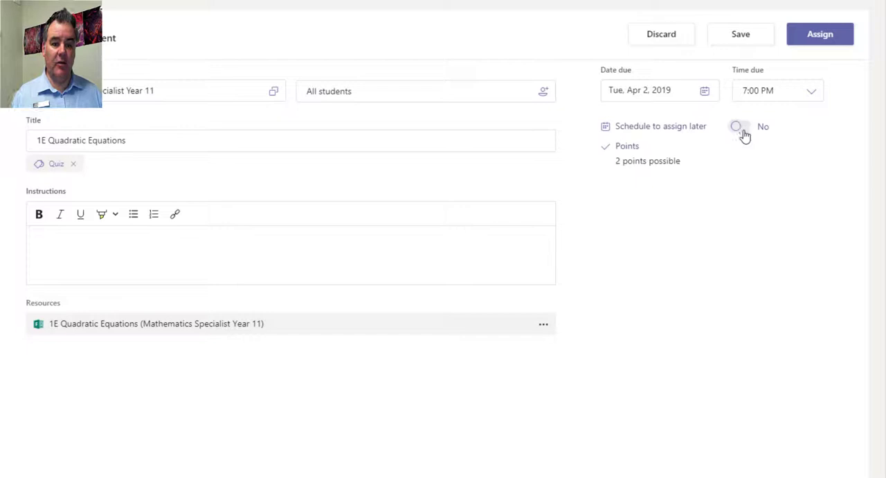
left_click(739, 127)
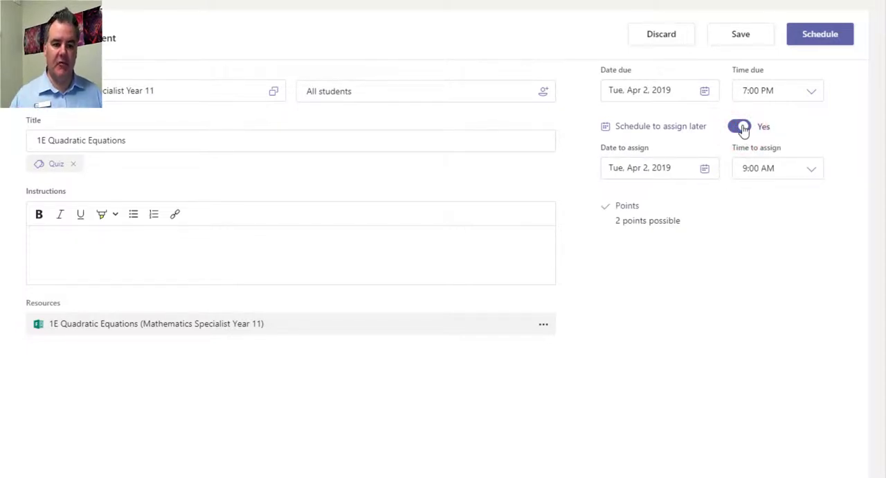
left_click(741, 126)
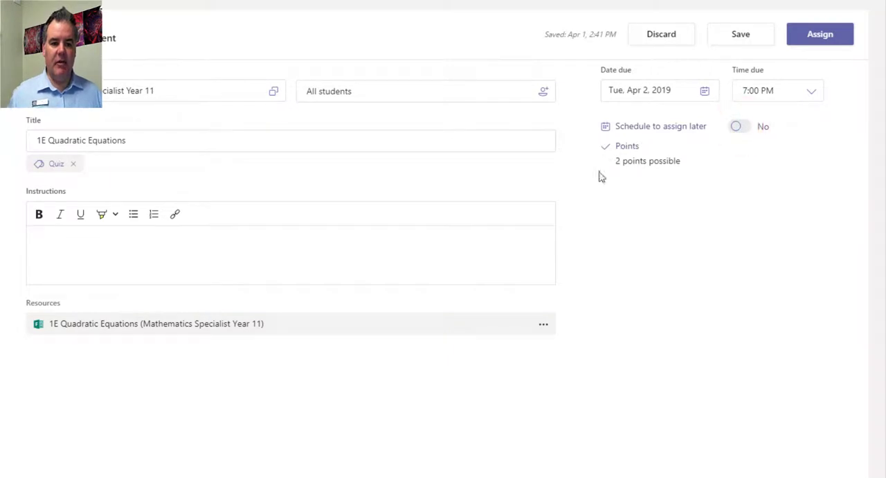
mouse_move(671, 171)
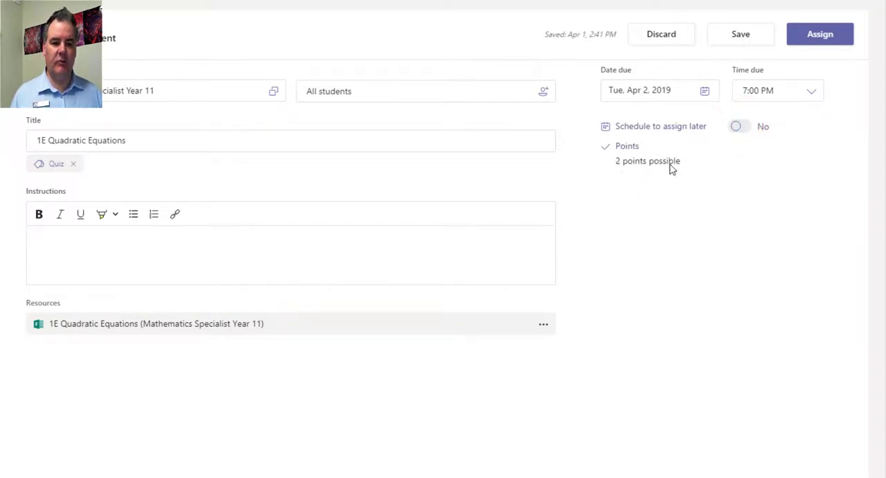
mouse_move(555, 348)
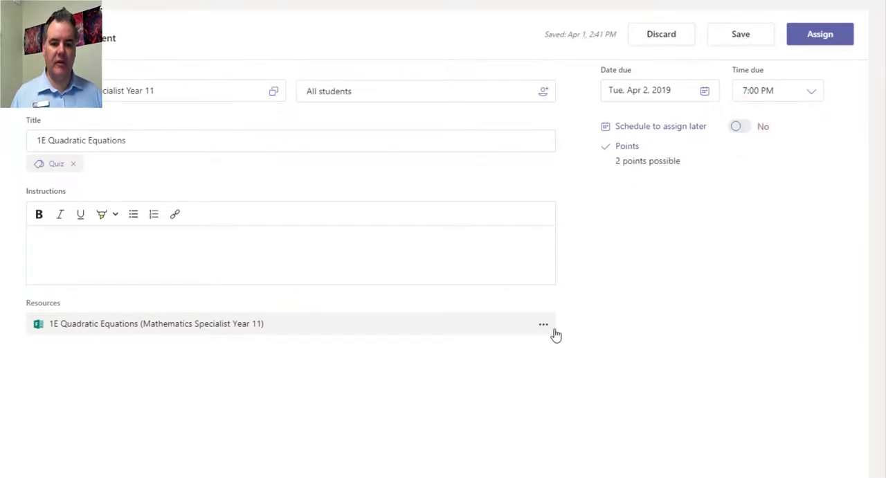
left_click(542, 324)
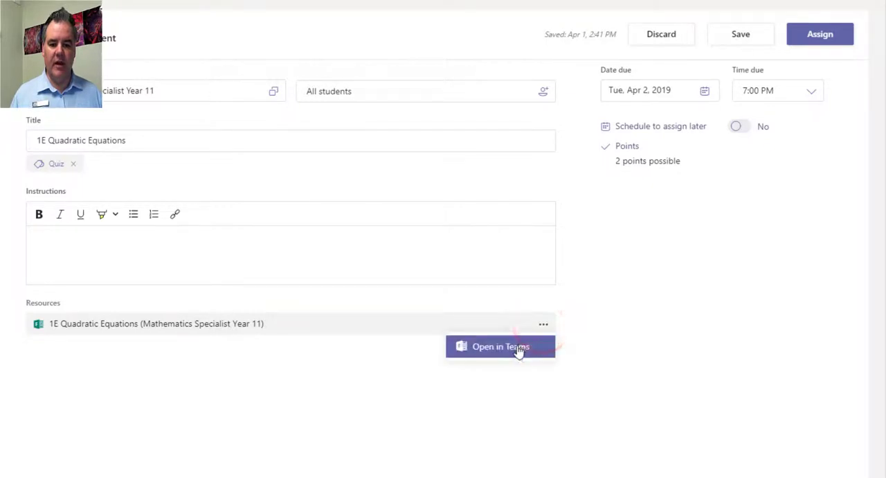
left_click(500, 346)
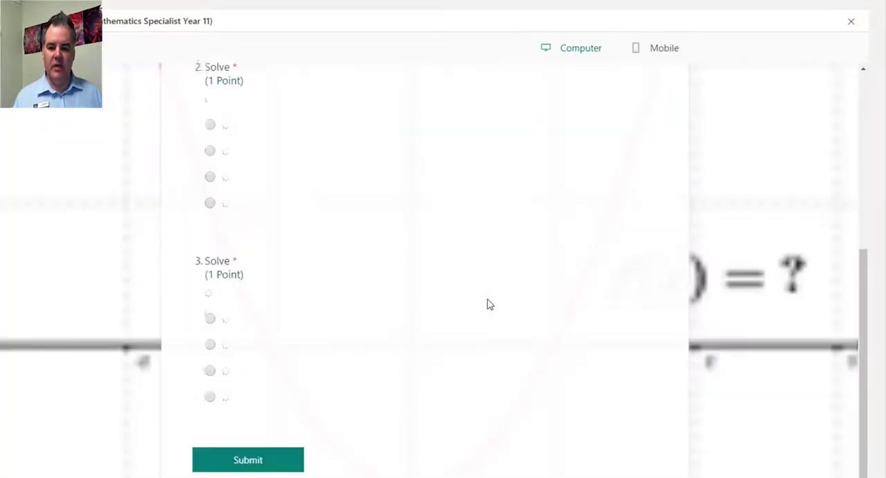
scroll("up", 3)
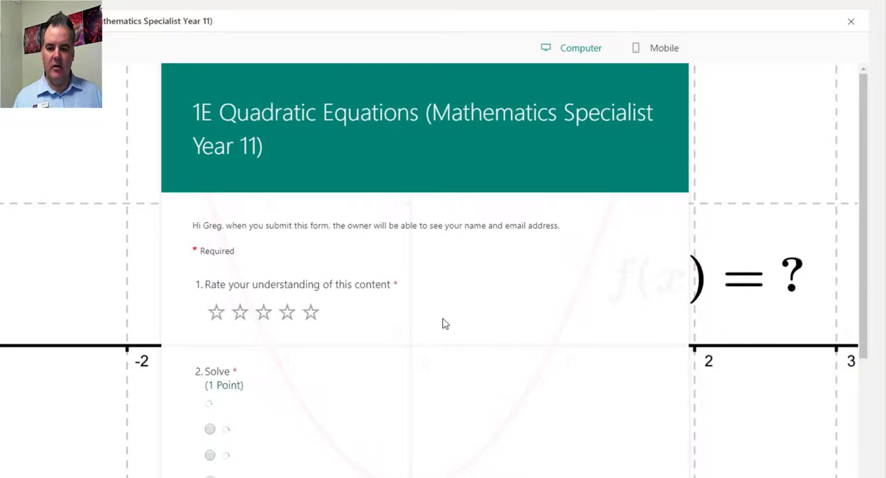
scroll("down", 3)
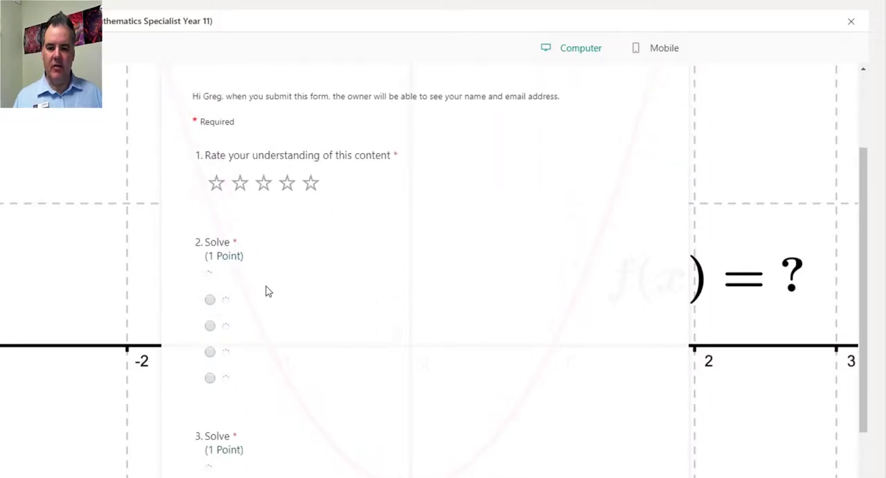
scroll("down", 3)
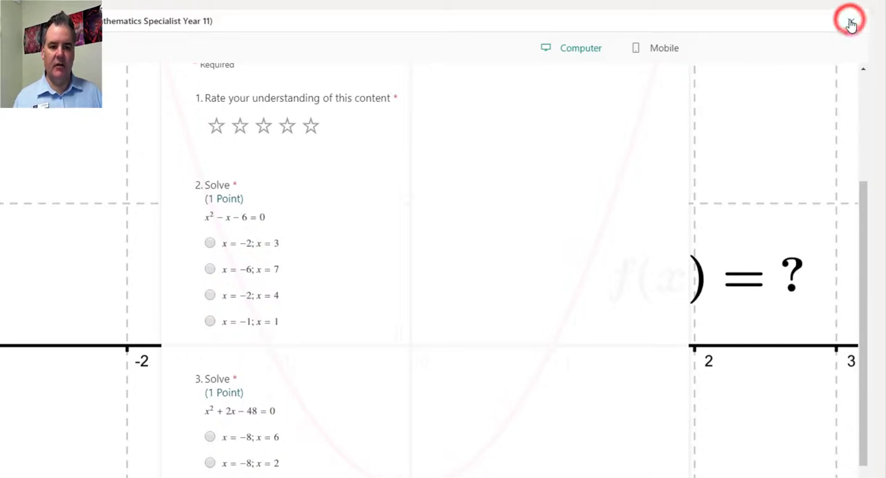
left_click(850, 19)
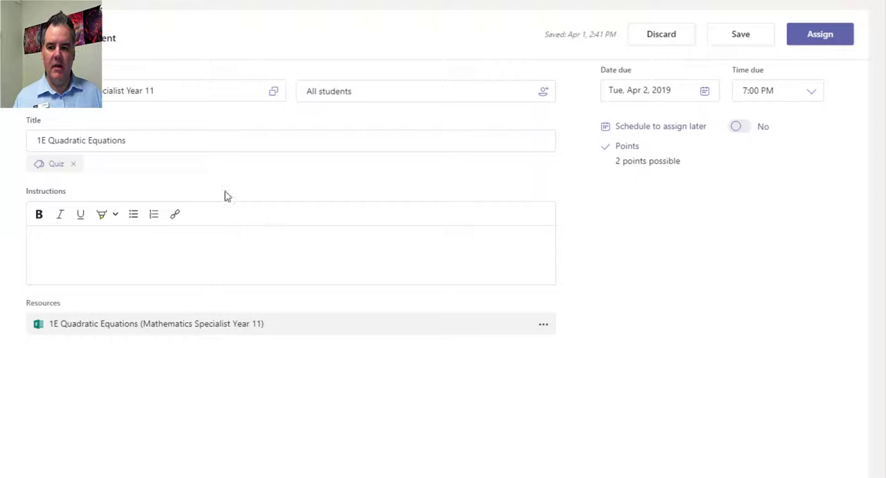
mouse_move(709, 138)
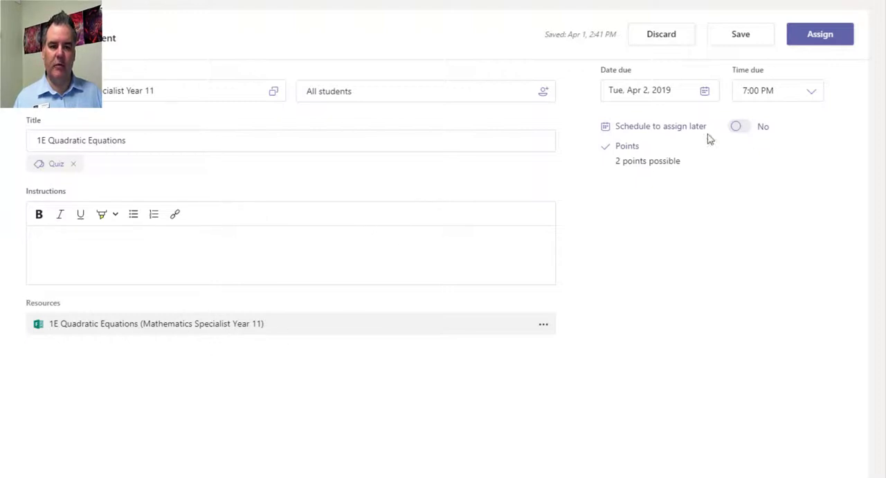
mouse_move(740, 36)
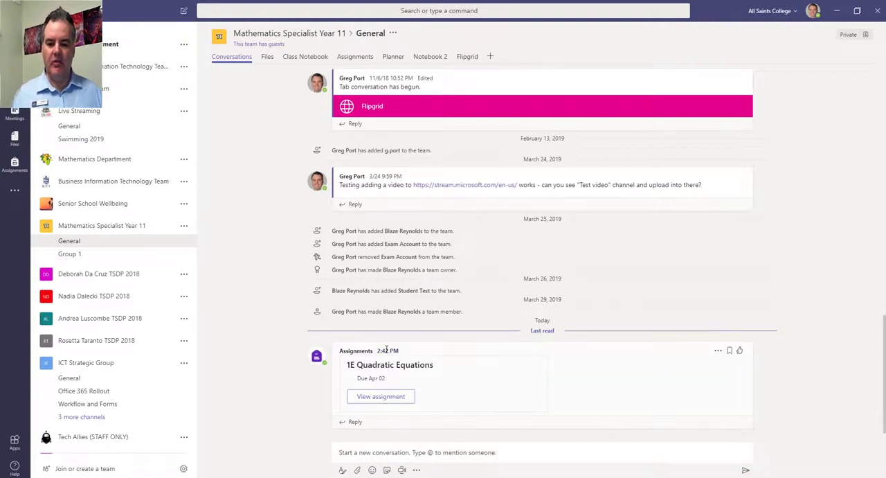
mouse_move(386, 350)
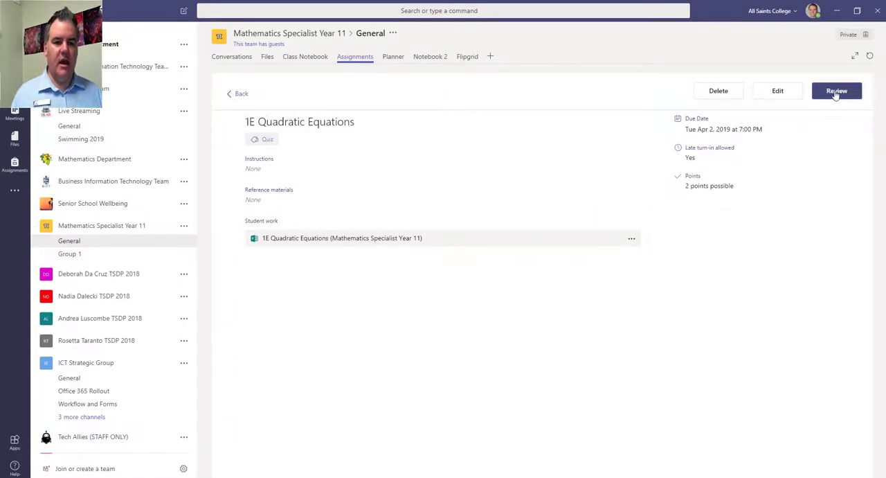
Check the student list, one of six turned in, then view responses in Forms
left_click(837, 91)
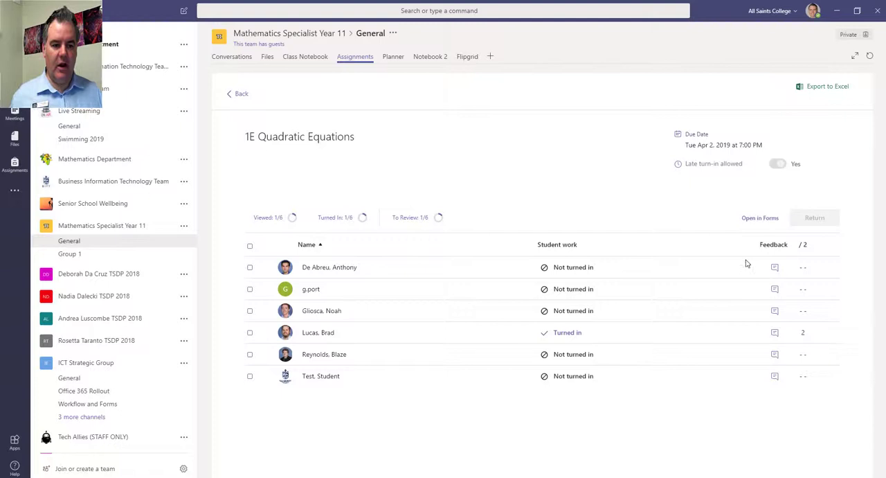
mouse_move(791, 340)
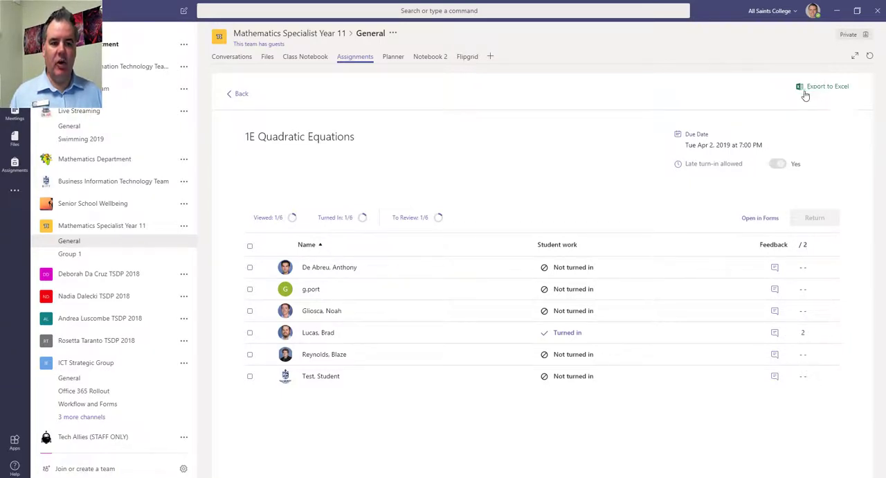
mouse_move(822, 95)
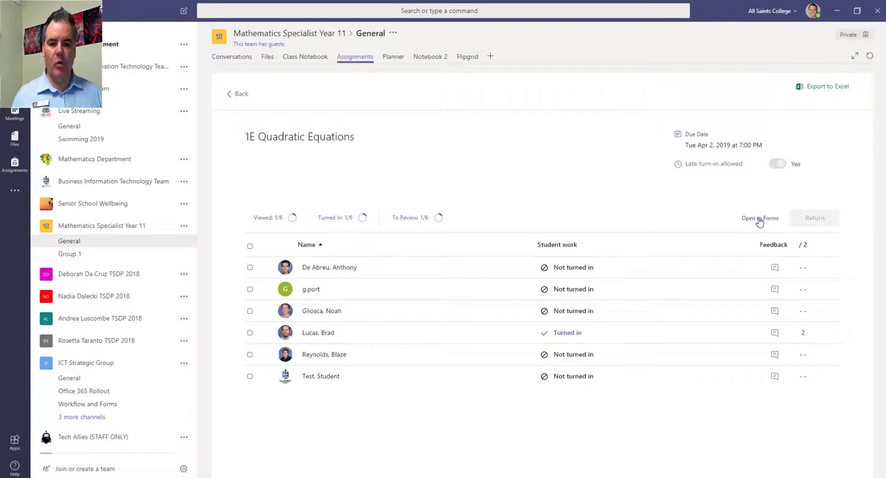
left_click(760, 217)
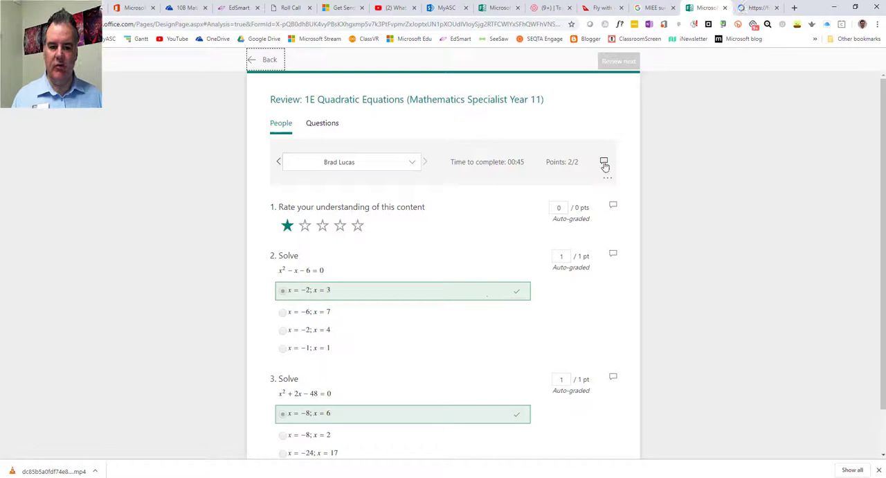
left_click(605, 162)
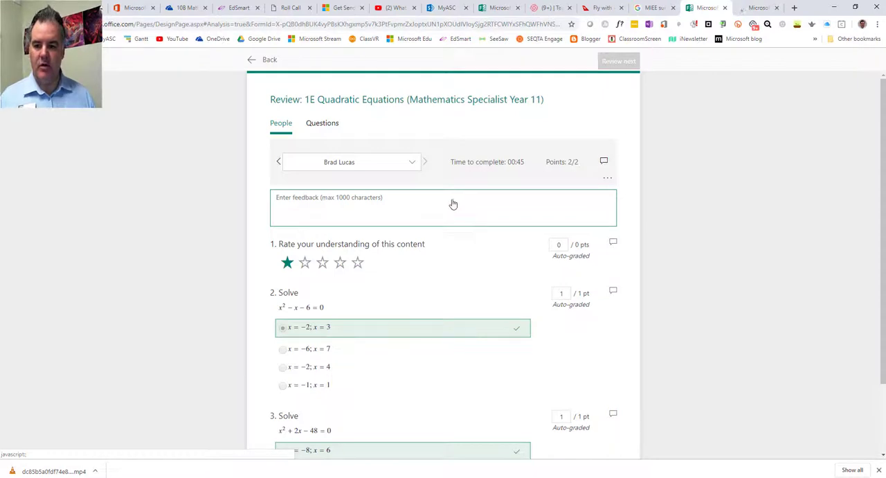
type("Great work!")
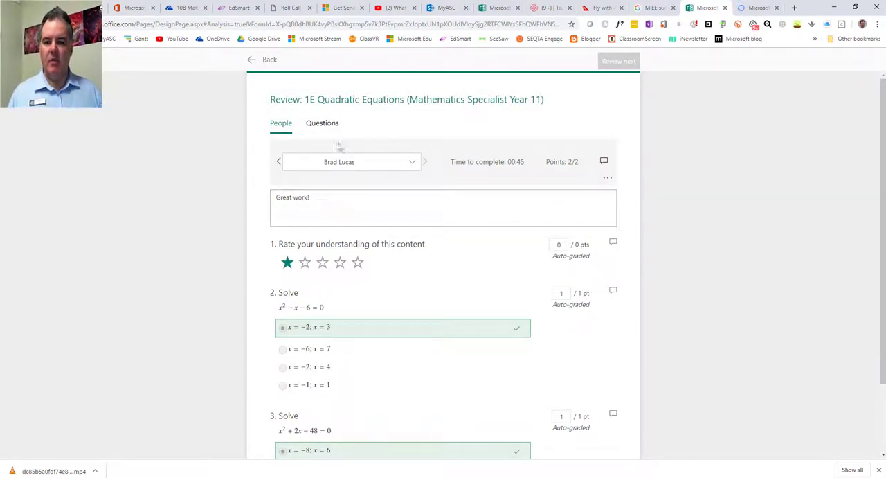
mouse_move(704, 102)
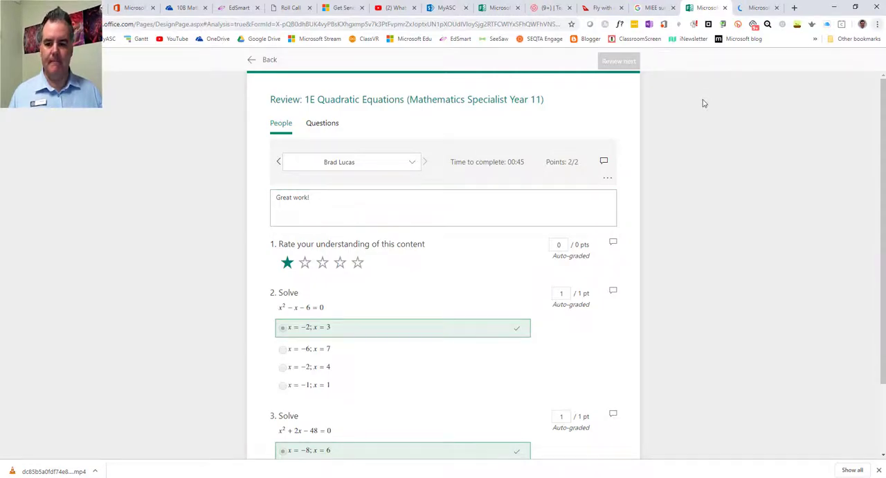